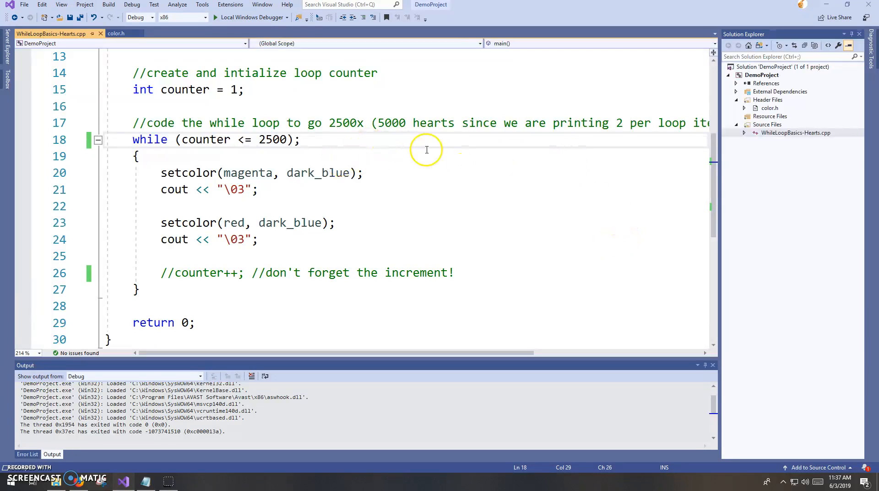
{"action": "mouse_move", "coordinate": [479, 170]}
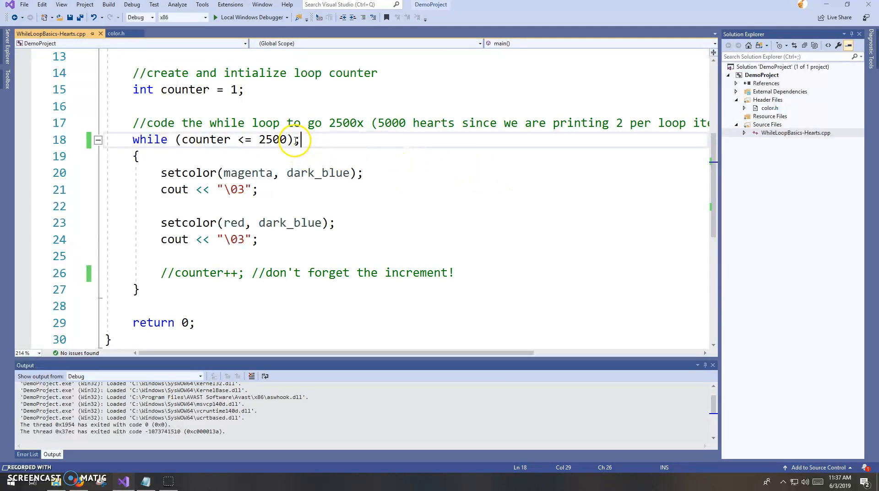
{"action": "mouse_move", "coordinate": [353, 155]}
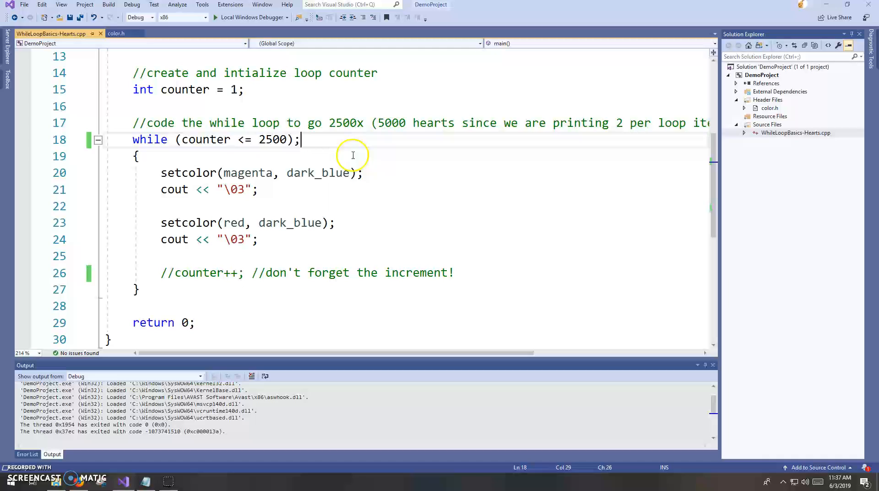
{"action": "mouse_move", "coordinate": [326, 154]}
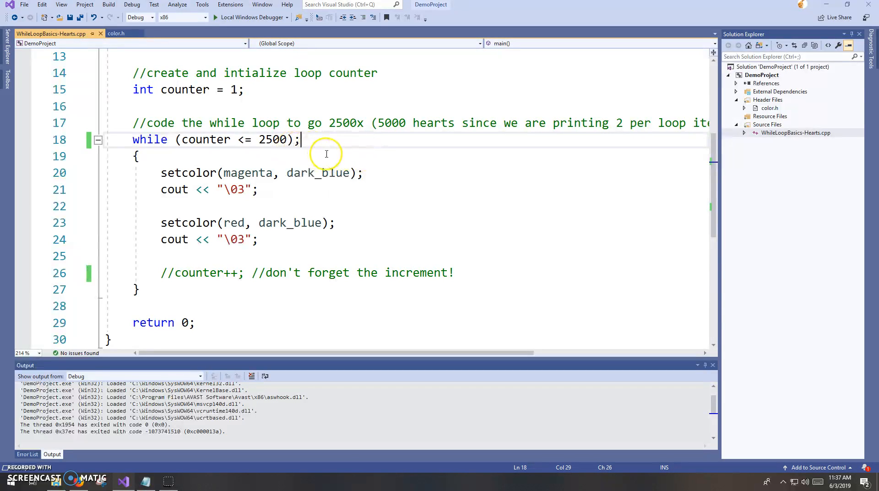
{"action": "mouse_move", "coordinate": [292, 141]}
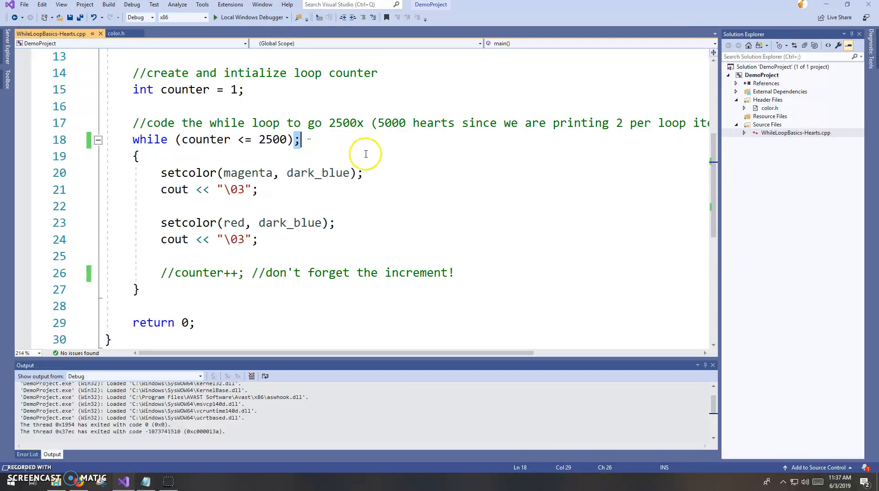
{"action": "mouse_move", "coordinate": [115, 140]}
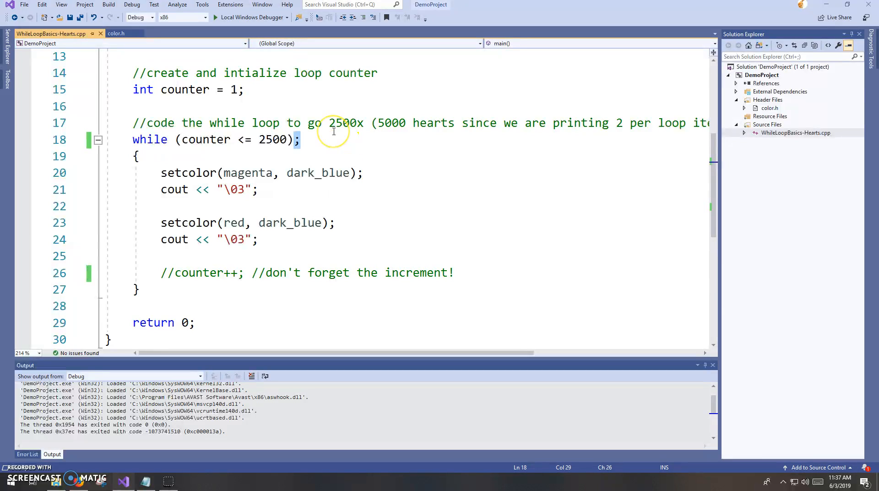
Delete the while header's semicolon, enter a lone ';', and close the empty console window.
{"action": "key", "text": "Backspace"}
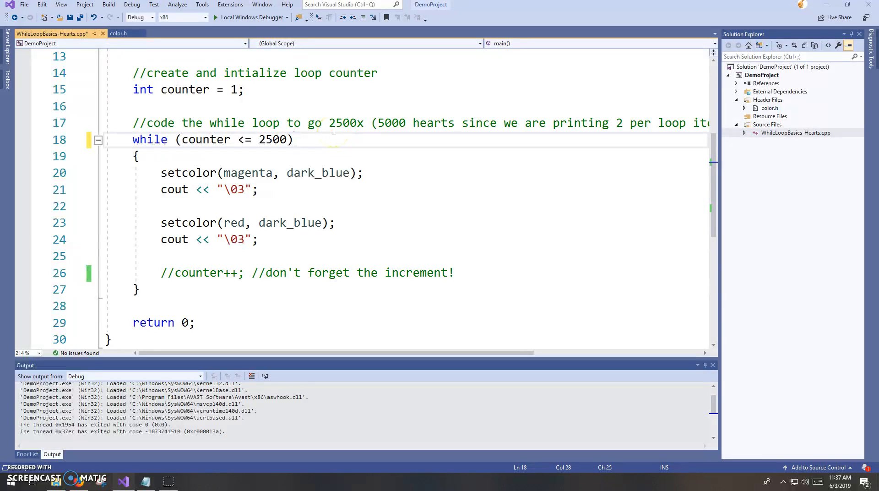
{"action": "type", "text": ";"}
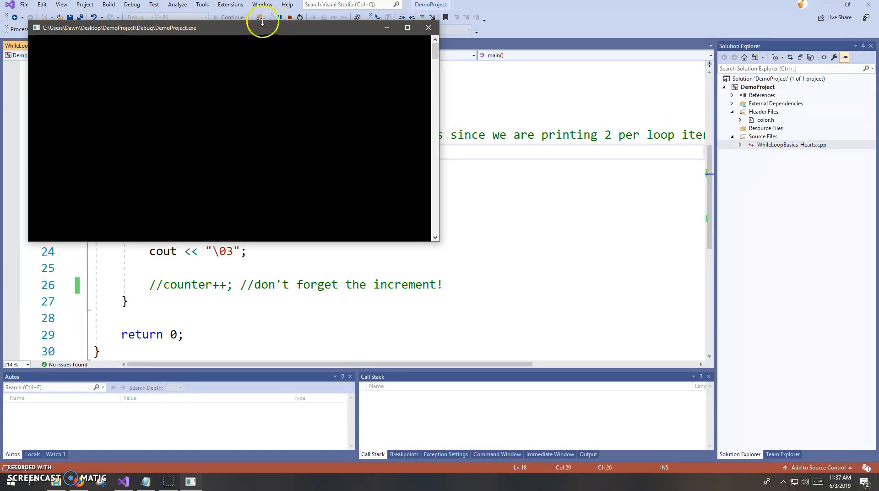
{"action": "mouse_move", "coordinate": [173, 98]}
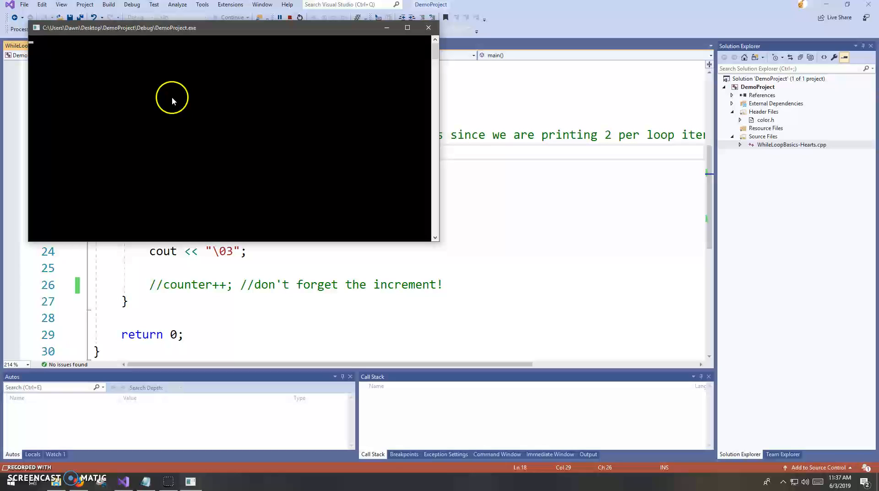
{"action": "mouse_move", "coordinate": [234, 156]}
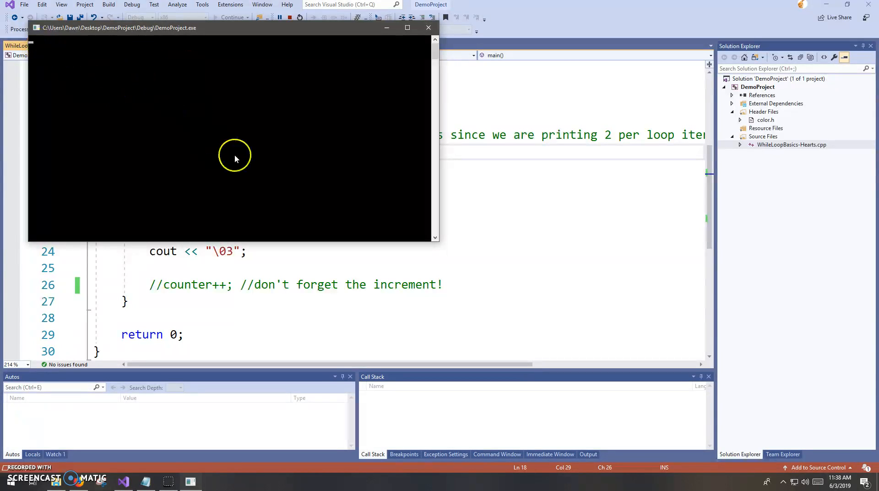
{"action": "mouse_move", "coordinate": [262, 149]}
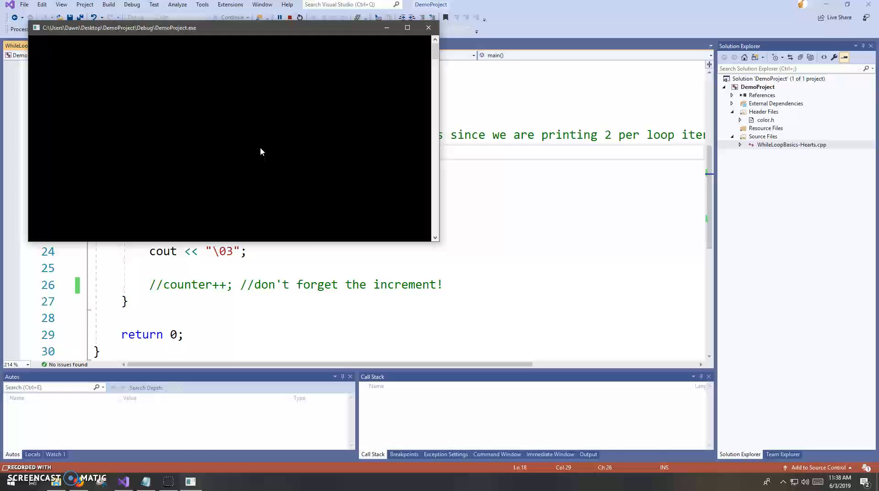
{"action": "mouse_move", "coordinate": [426, 47]}
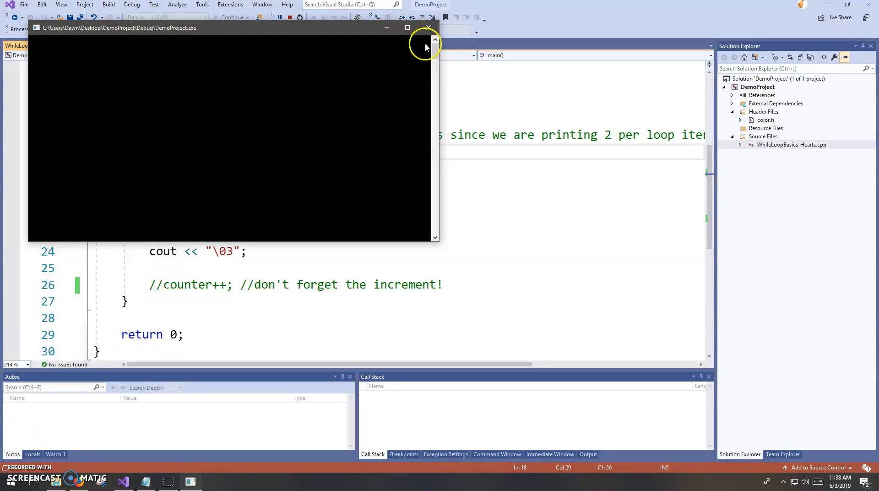
{"action": "left_click", "coordinate": [427, 27]}
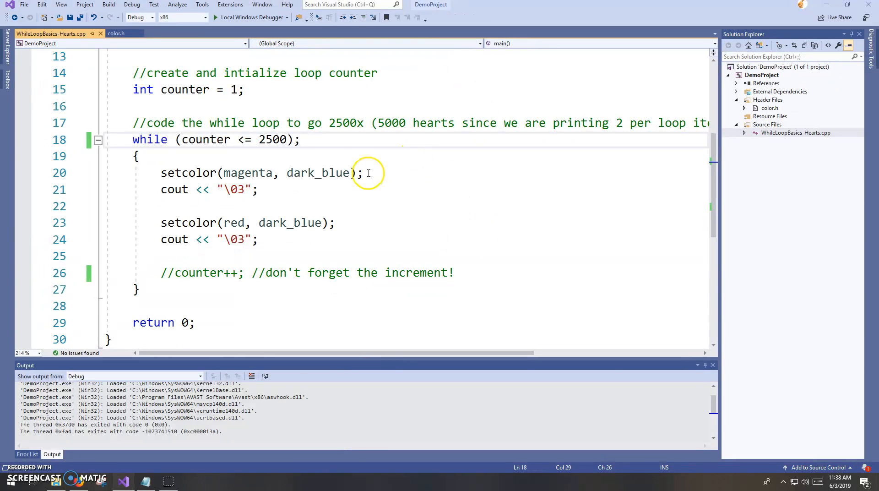
{"action": "left_click", "coordinate": [137, 156]}
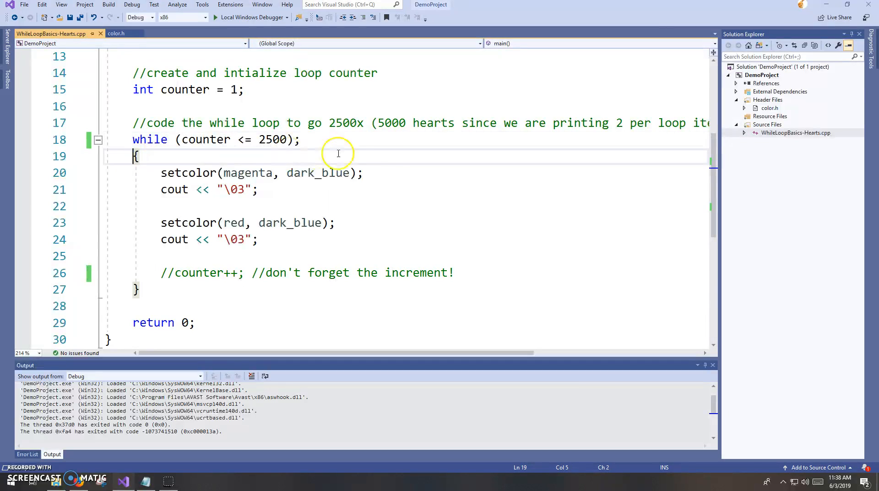
{"action": "mouse_move", "coordinate": [445, 204]}
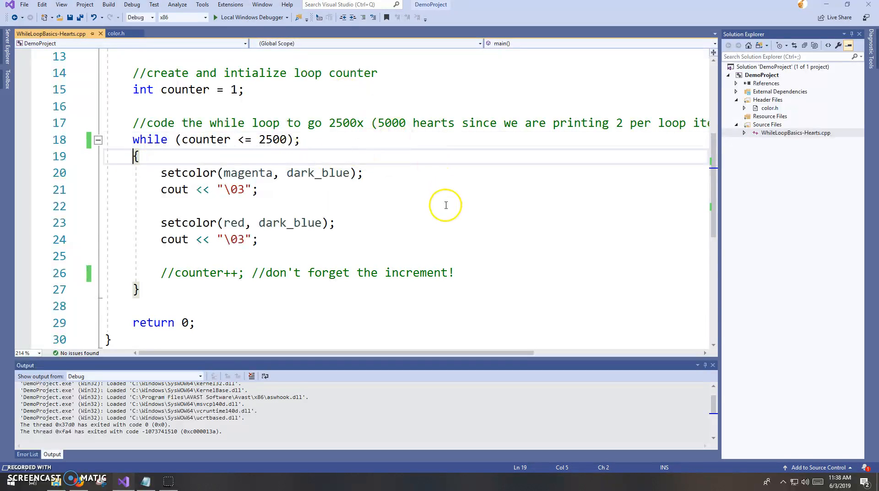
{"action": "scroll", "scroll_direction": "up", "scroll_amount": 3}
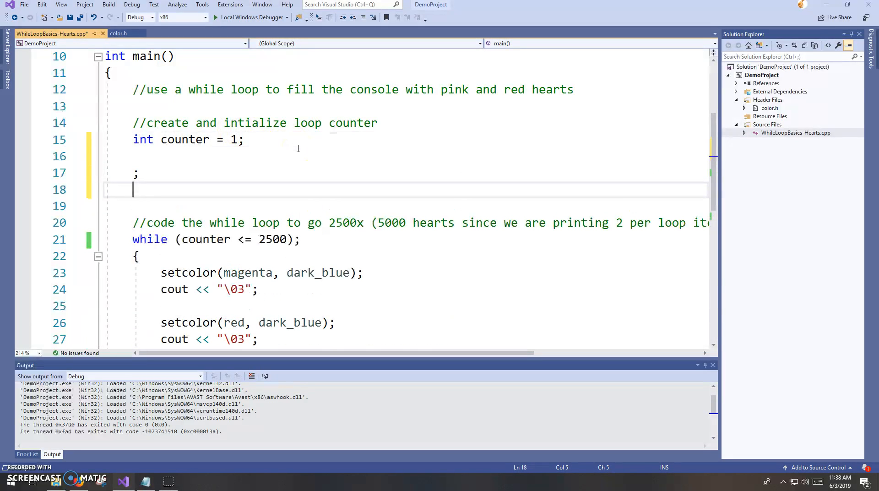
Type a second lone ';' and place the cursor before the loop's trailing semicolon.
{"action": "type", "text": ";"}
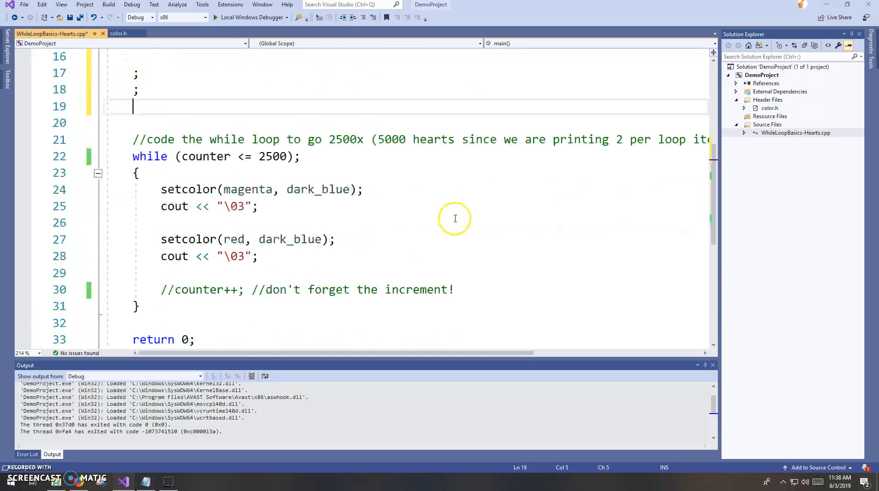
{"action": "left_click", "coordinate": [296, 156]}
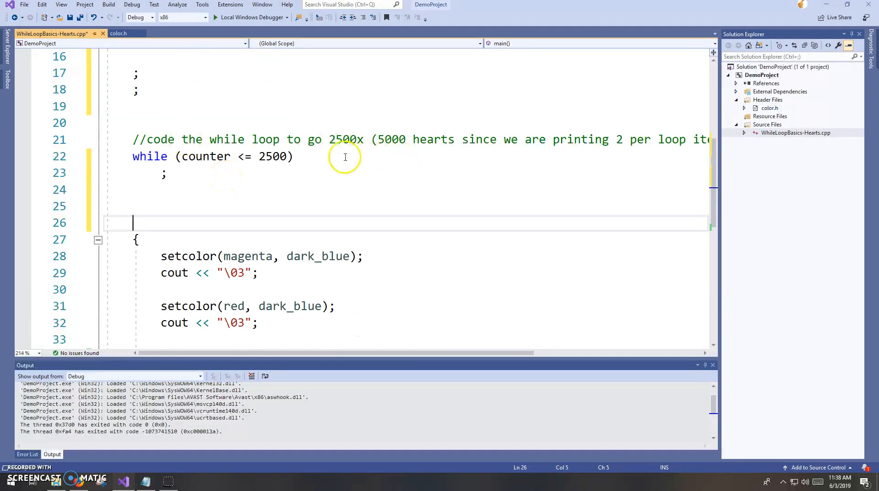
Type ';' with comment '//do nothing -- ad infinitum!', then select and remove that comment line.
{"action": "left_click", "coordinate": [293, 156]}
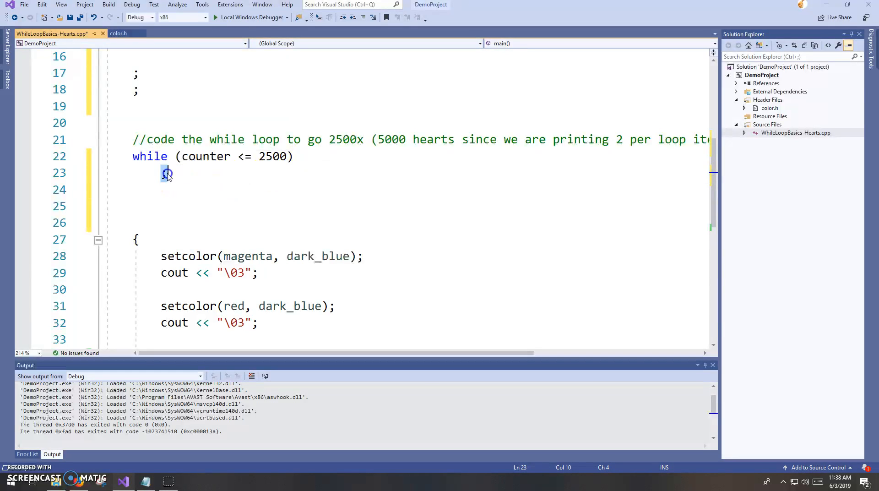
{"action": "type", "text": ";"}
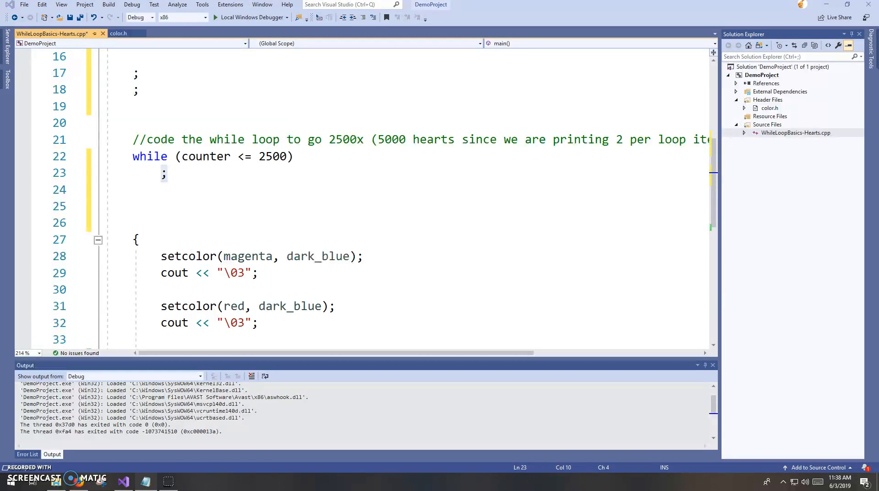
{"action": "type", "text": "//do nothing -- ad infinitum!"}
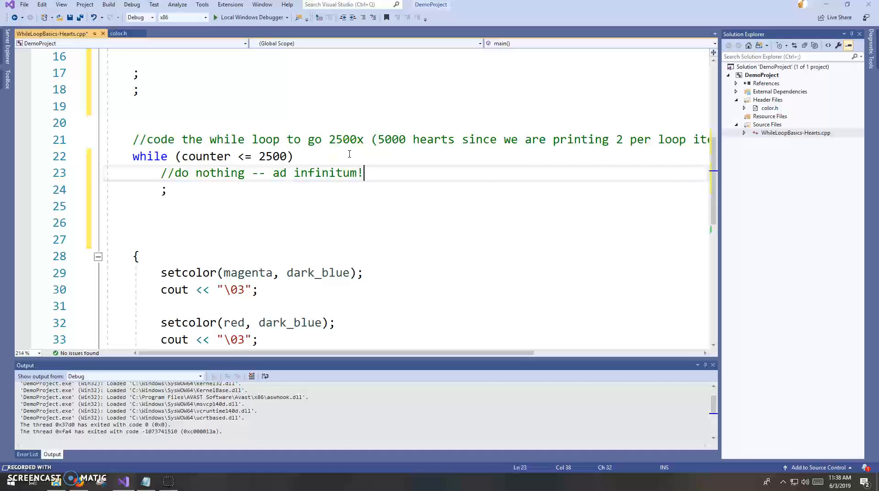
{"action": "triple_click", "coordinate": [262, 173]}
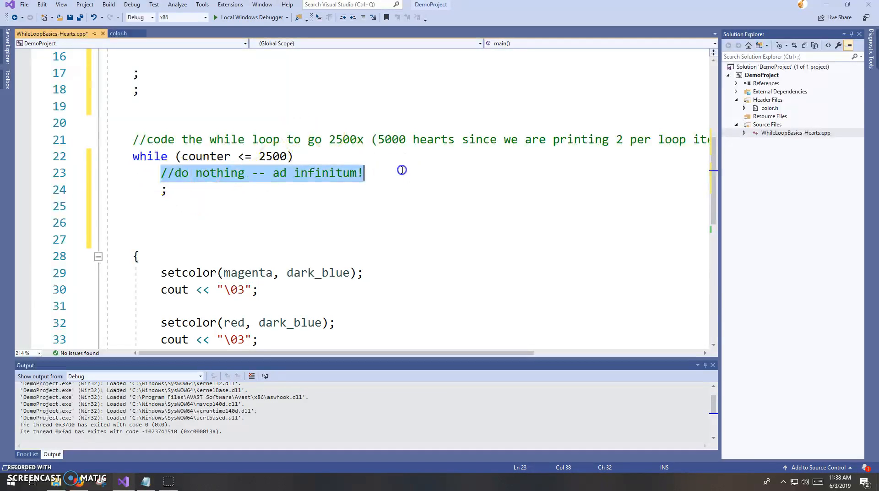
{"action": "left_click", "coordinate": [161, 173]}
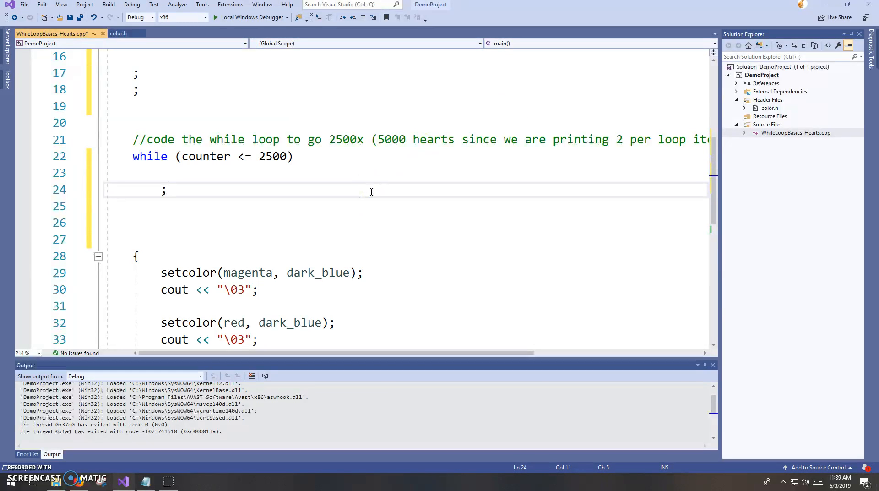
Add '//do nothing -- ad infinitum!' after the semicolon and delete the empty line above.
{"action": "type", "text": "//do nothing -- ad infinitum!"}
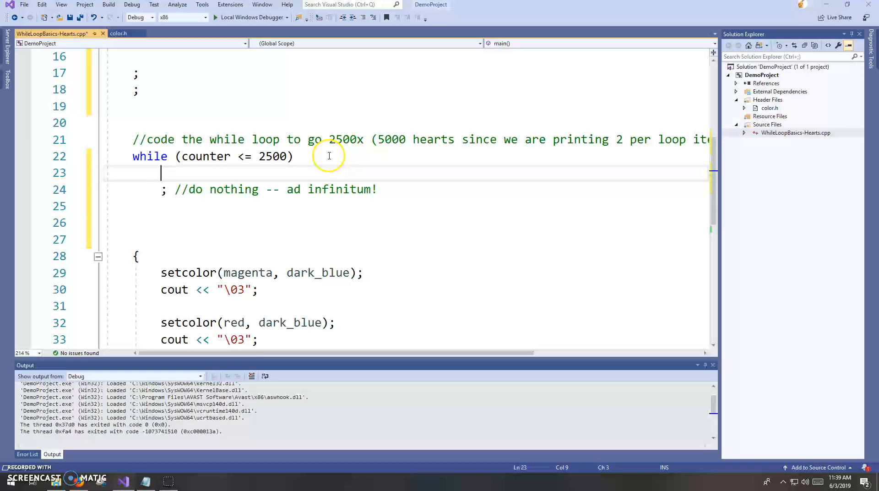
{"action": "key", "text": "Delete"}
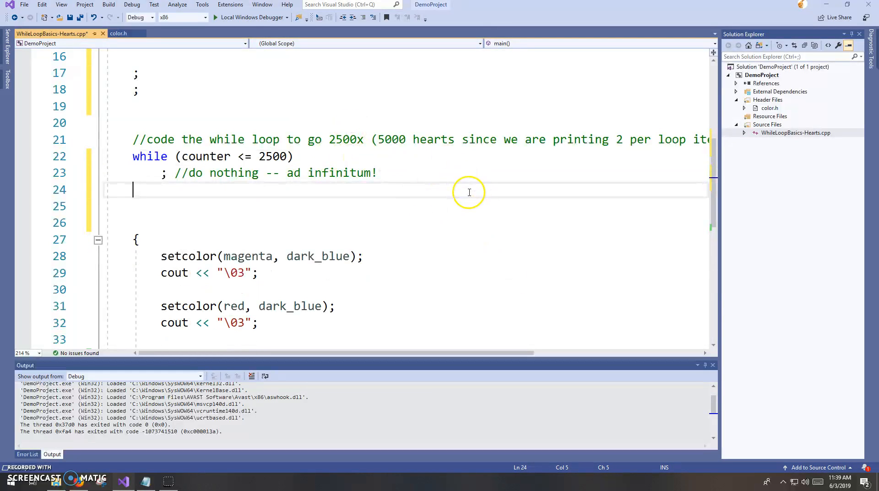
{"action": "scroll", "scroll_direction": "down", "scroll_amount": 3}
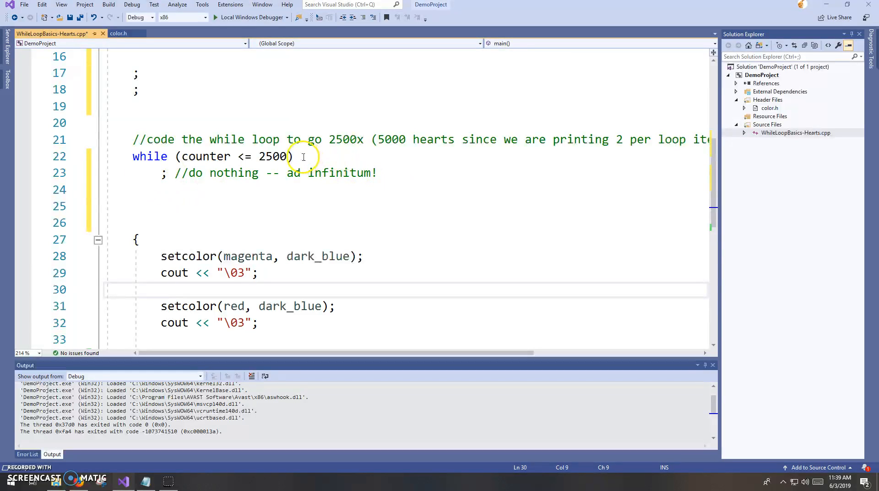
{"action": "left_click", "coordinate": [292, 156]}
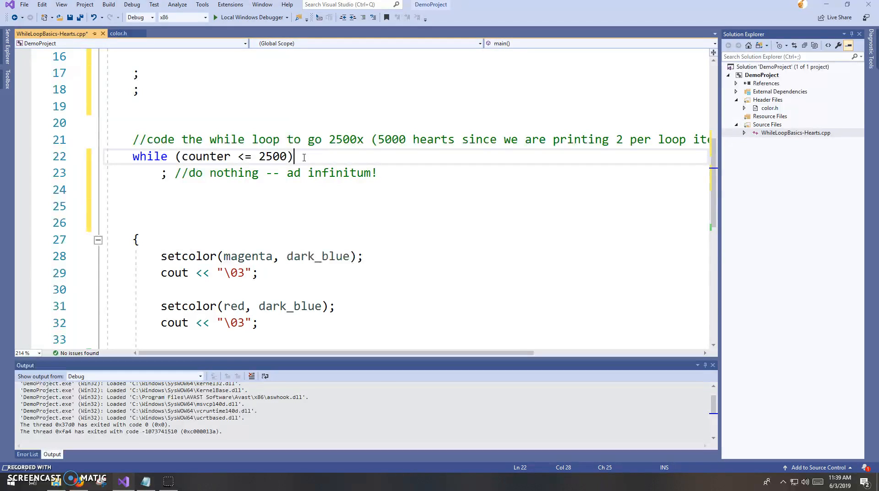
{"action": "mouse_move", "coordinate": [273, 261]}
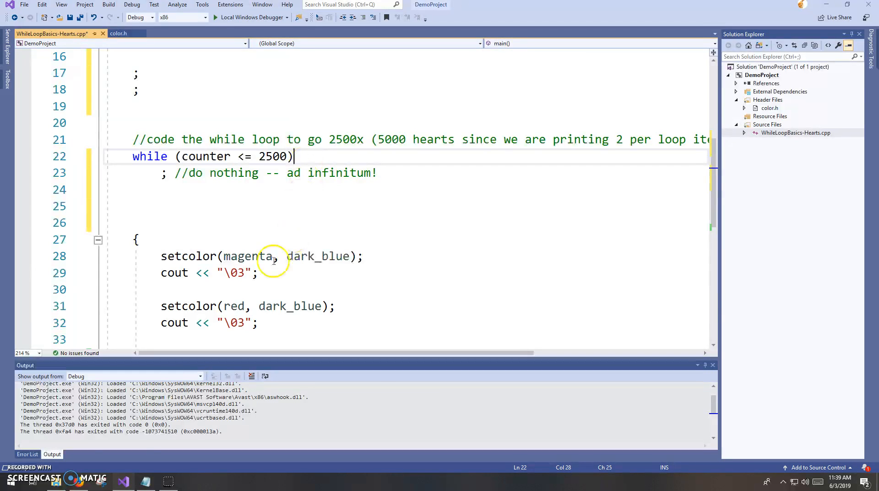